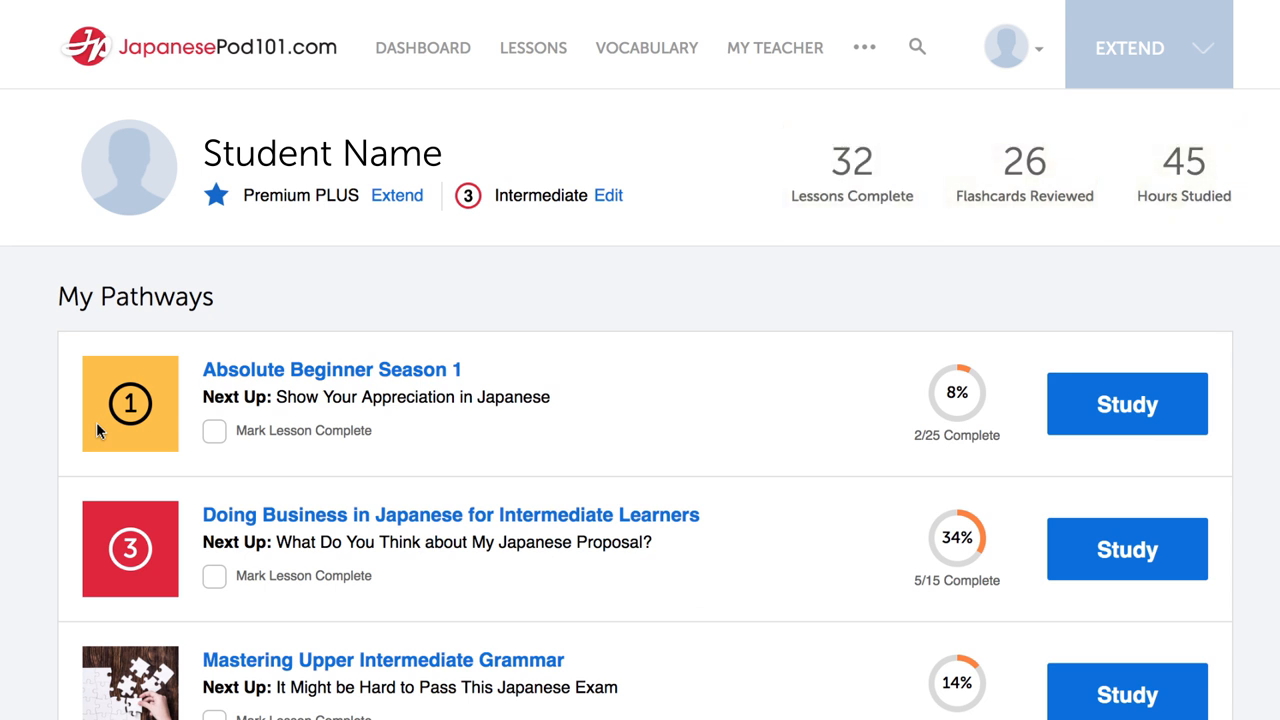
Scroll down the Intermediate Lesson Library to the Path to Advanced Japanese pathway.
{"action": "scroll", "scroll_direction": "down", "scroll_amount": 3}
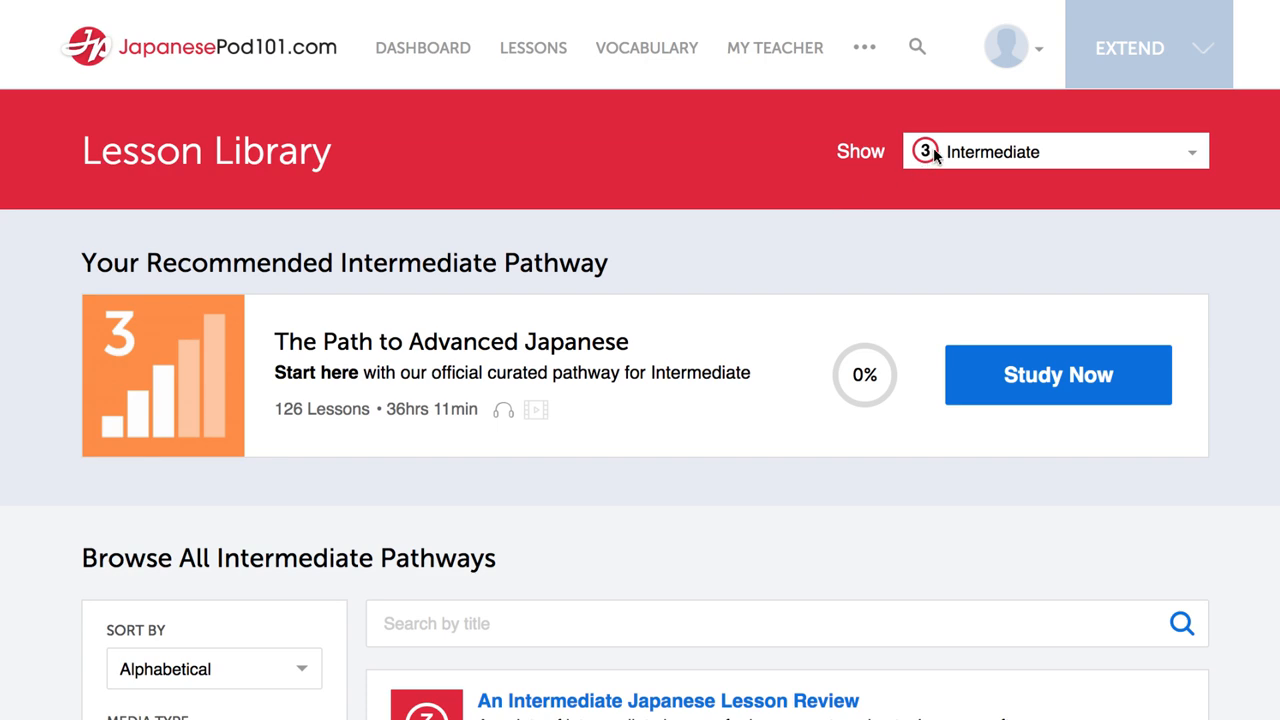
{"action": "left_click", "coordinate": [1054, 151]}
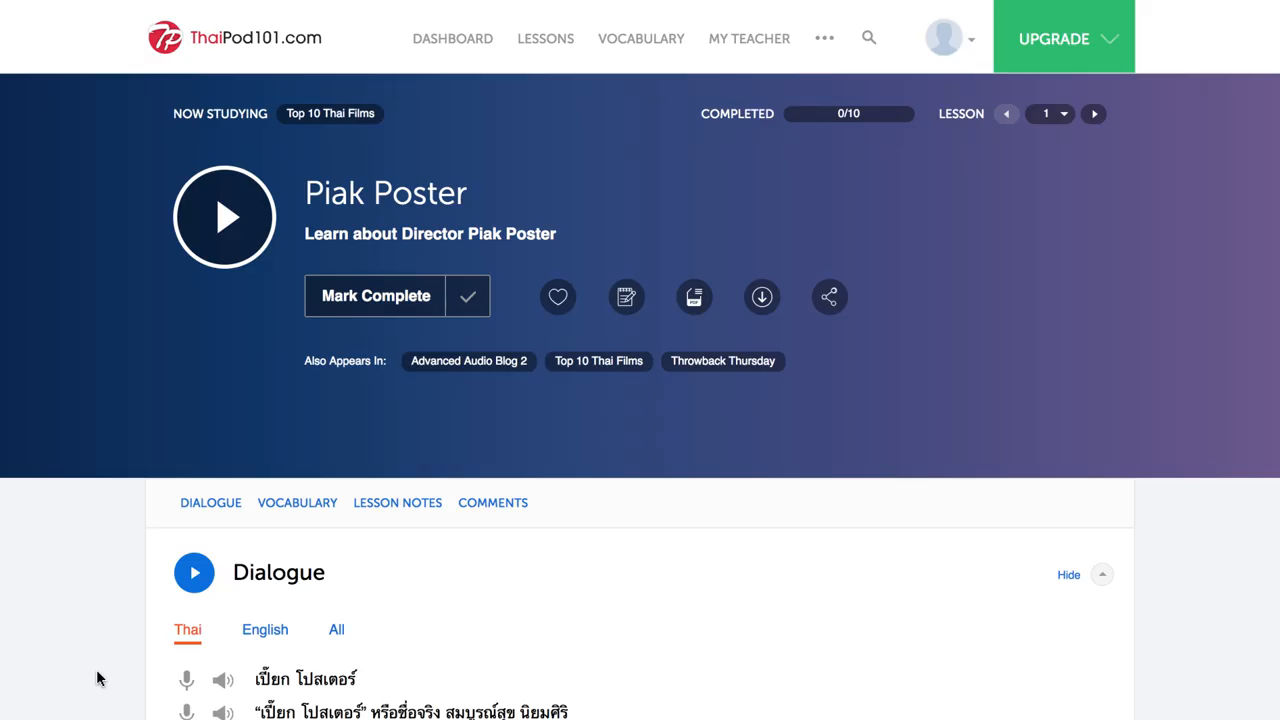
Play the second Piak Poster dialogue line aloud, then switch the dialogue to English.
{"action": "scroll", "scroll_direction": "down", "scroll_amount": 3}
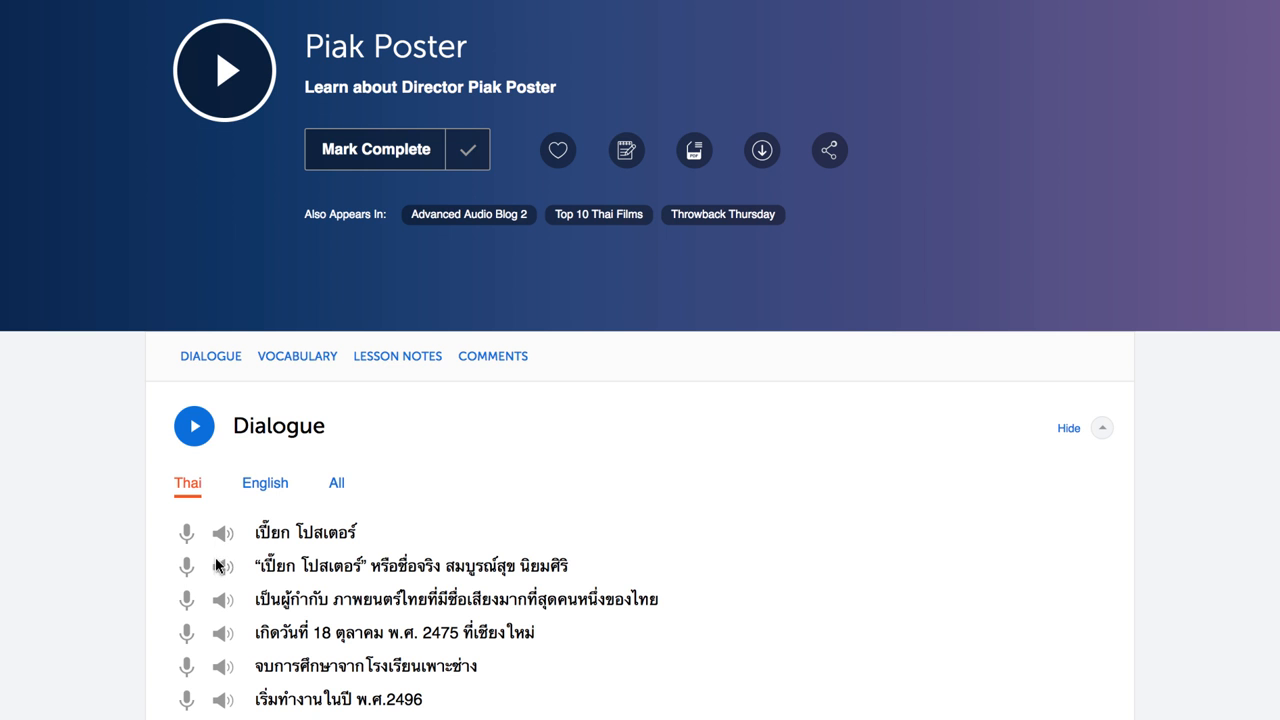
{"action": "left_click", "coordinate": [223, 568]}
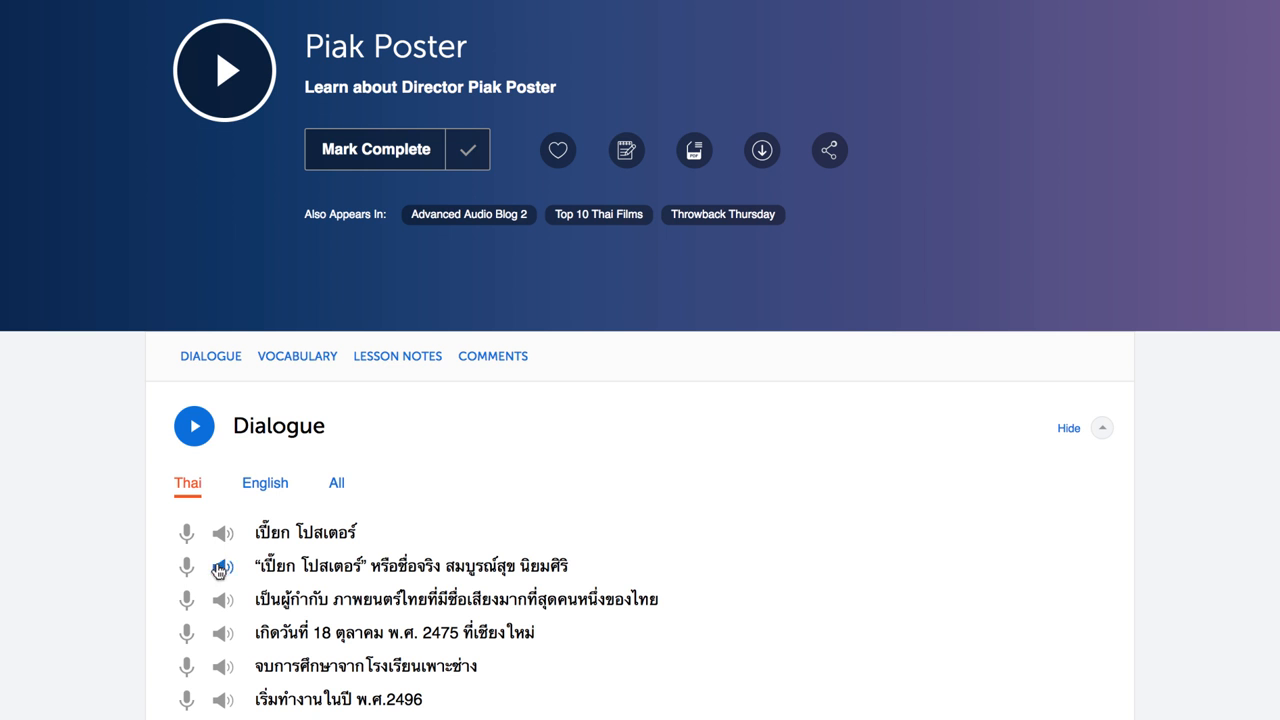
{"action": "left_click", "coordinate": [265, 483]}
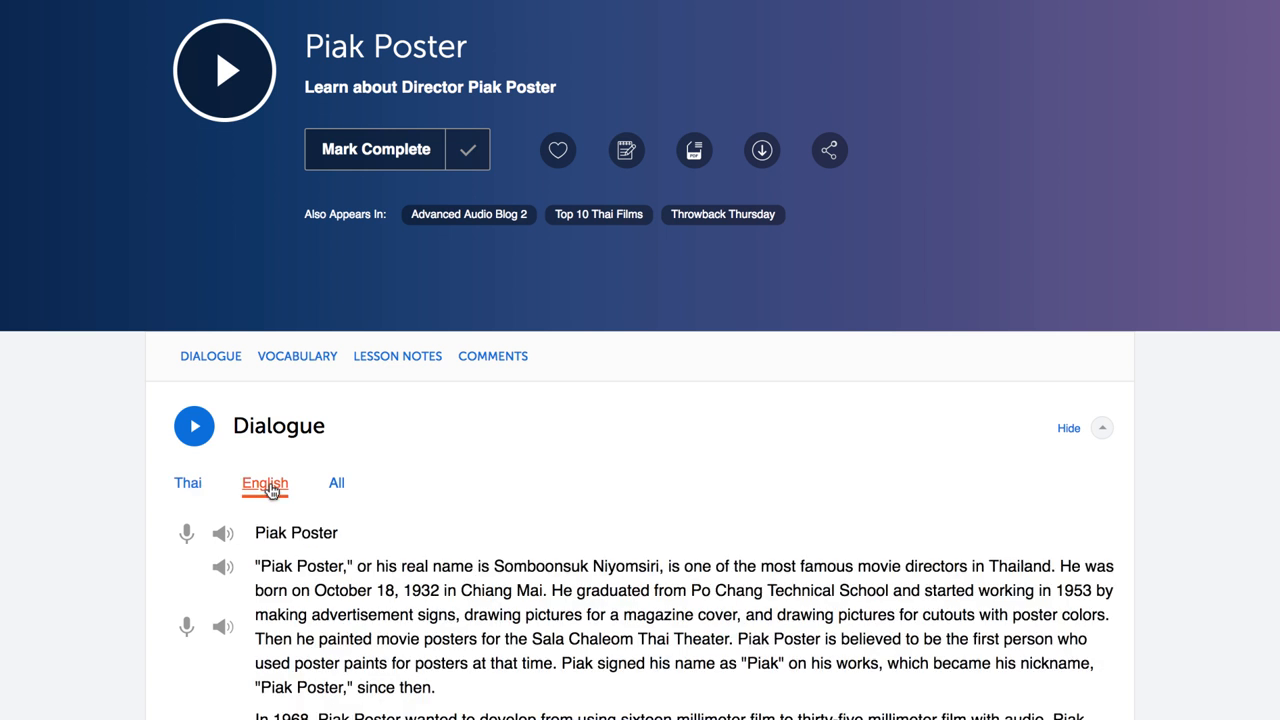